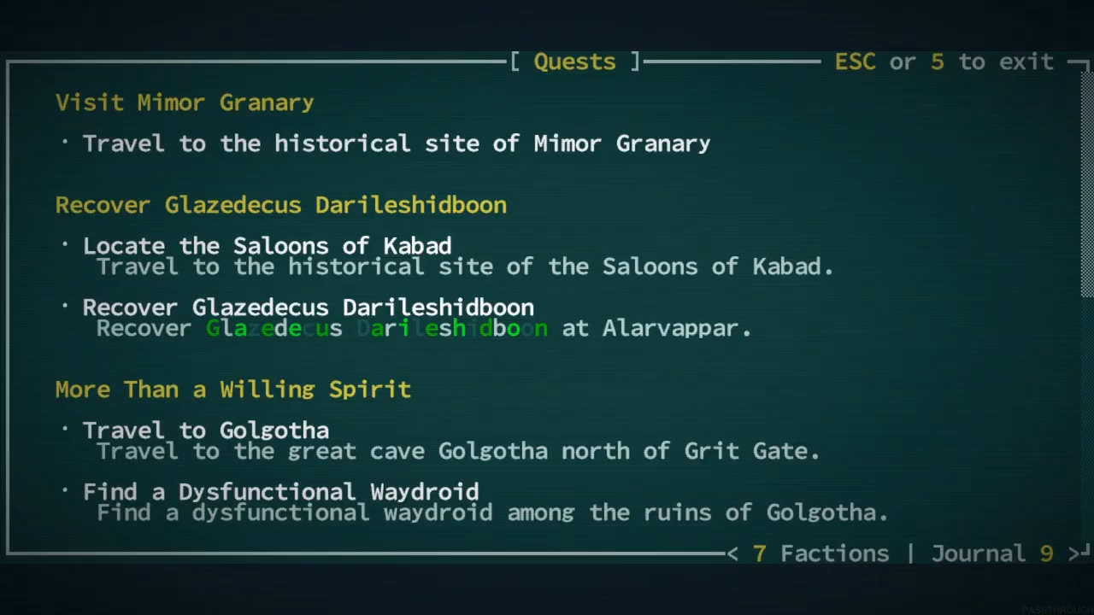
Move on through the asphalt and fire a lead slug at the tarred snapjaw hunter
key(Escape)
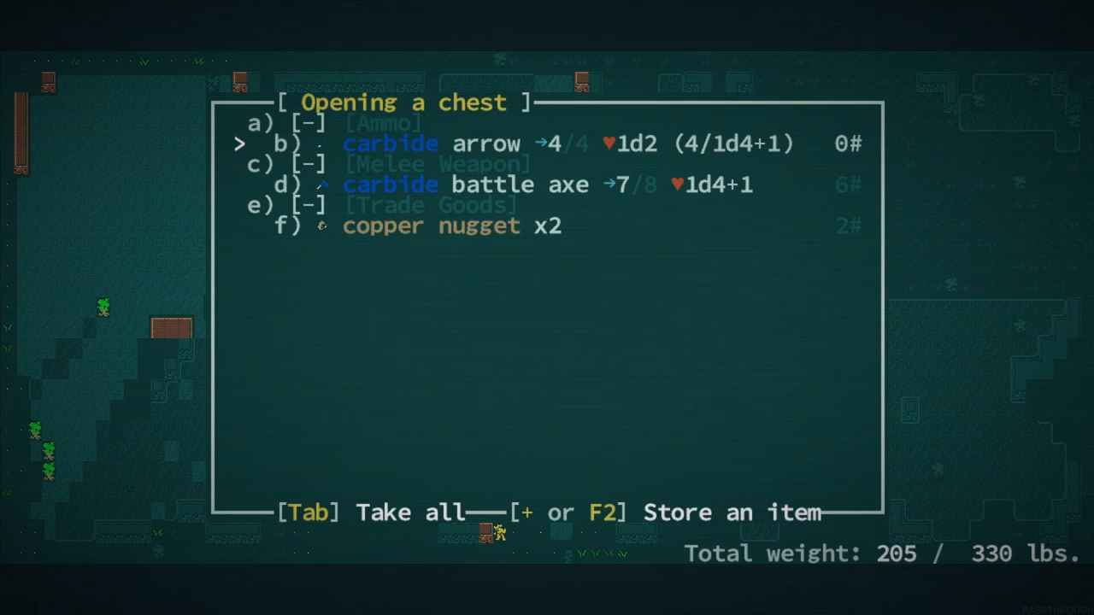
key(Tab)
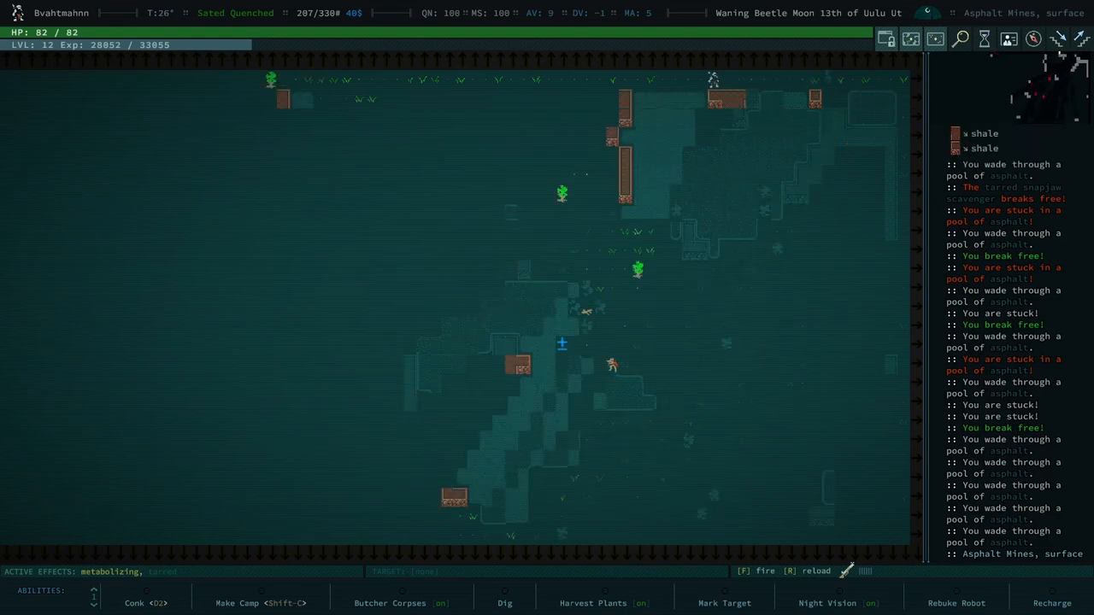
key(f)
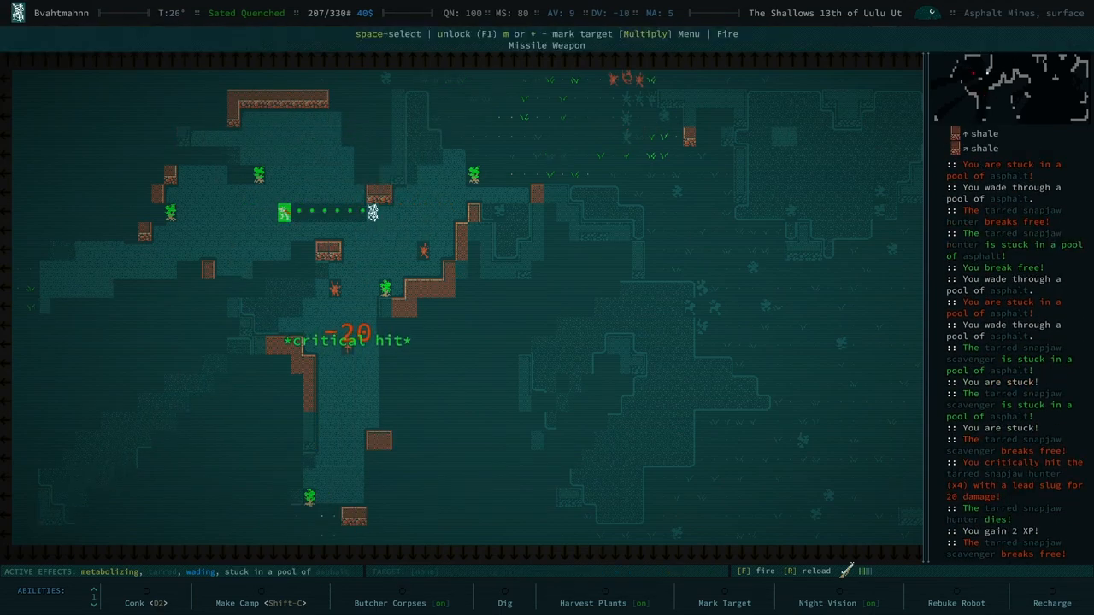